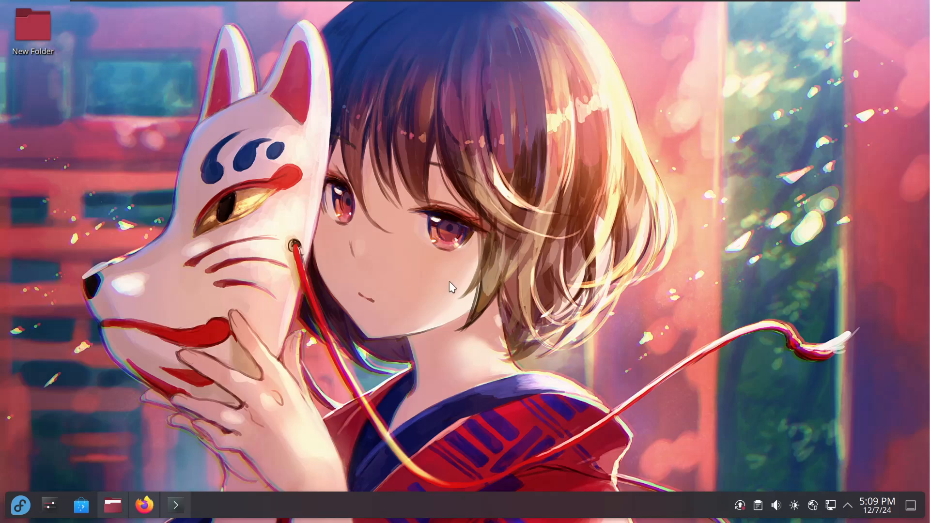
mouse_move(525, 265)
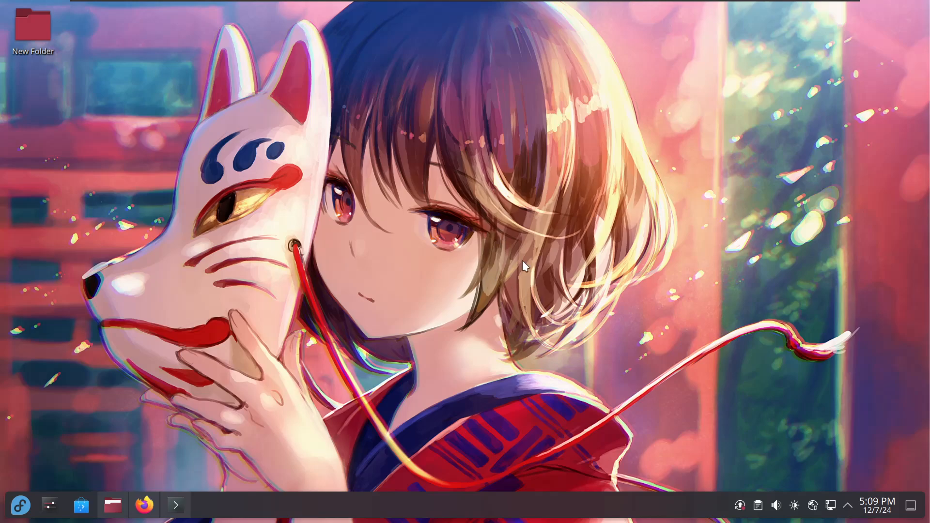
mouse_move(478, 273)
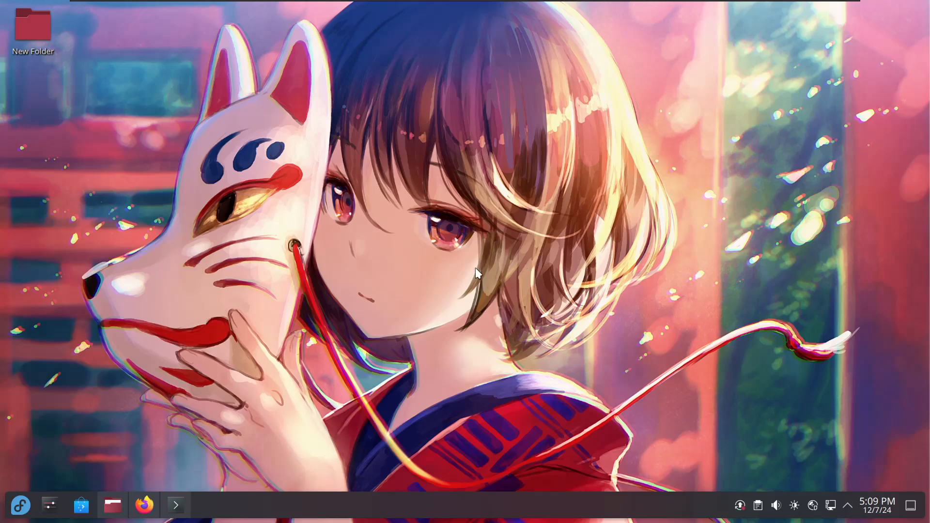
mouse_move(498, 331)
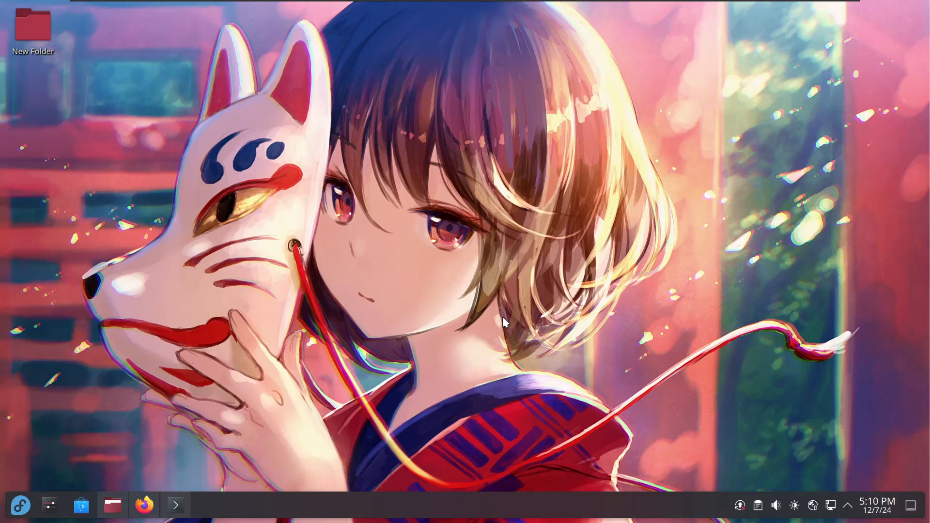
mouse_move(463, 345)
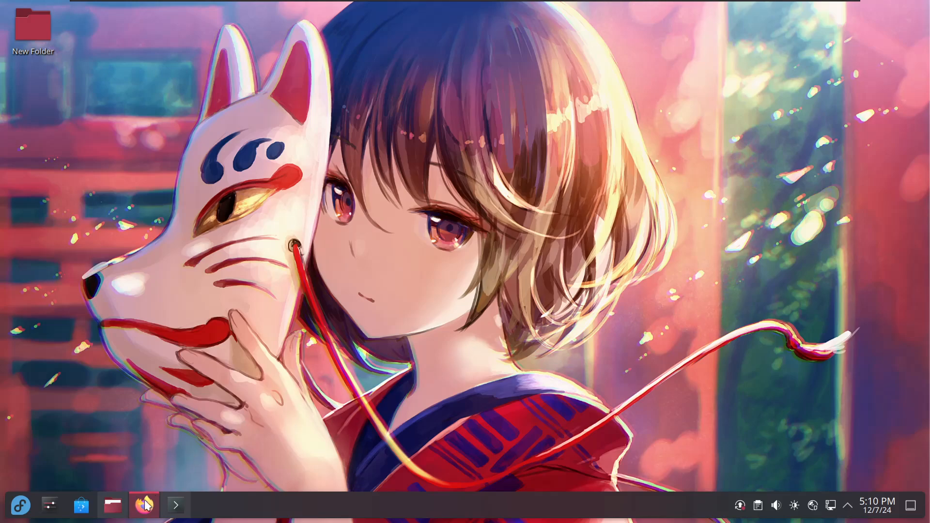
- Bring Firefox forward and show the installation instructions down to the hijack command
click(143, 505)
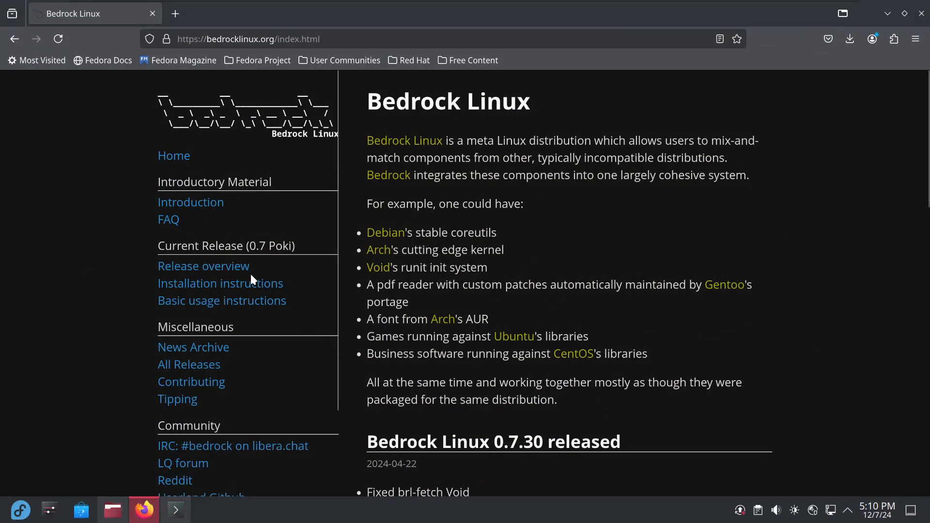
mouse_move(374, 134)
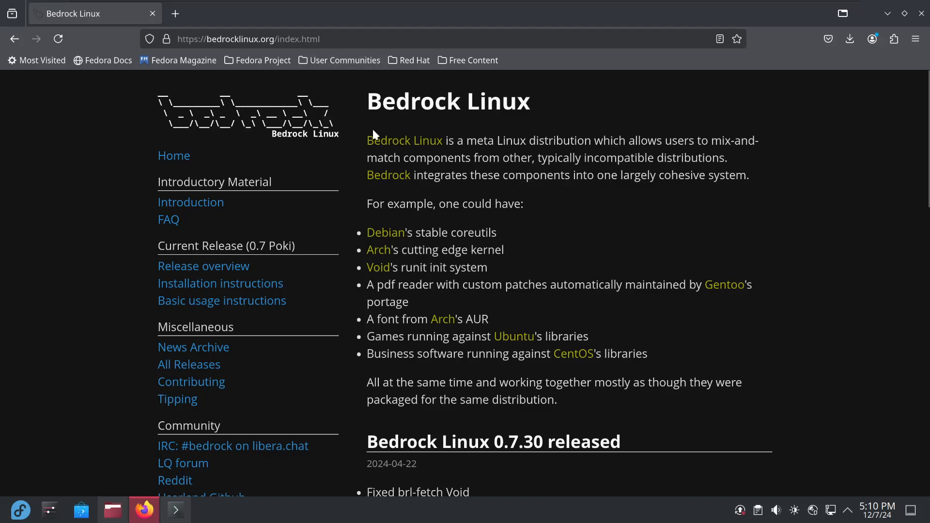
mouse_move(257, 60)
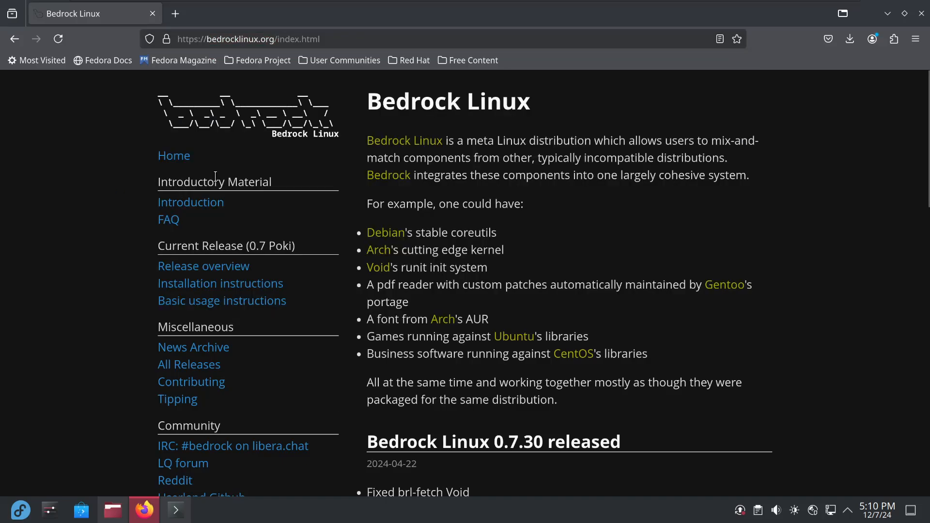
mouse_move(220, 283)
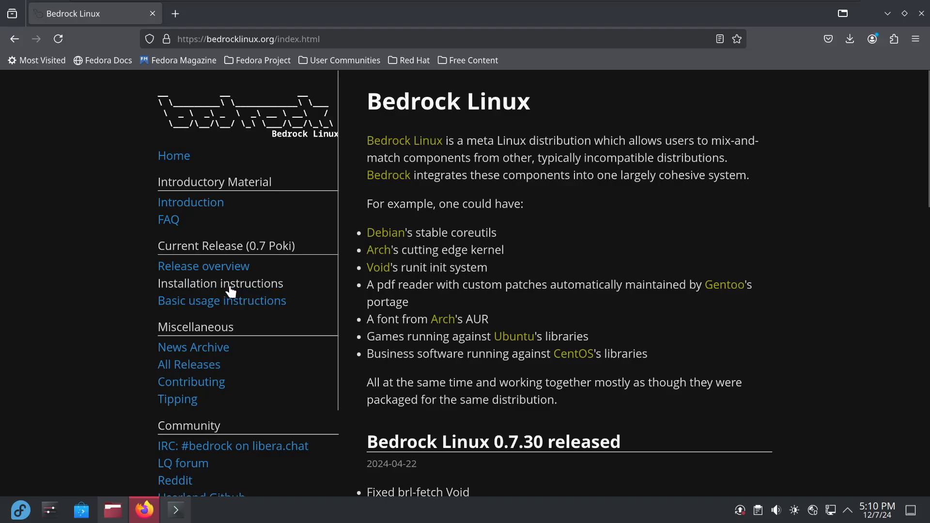
click(220, 283)
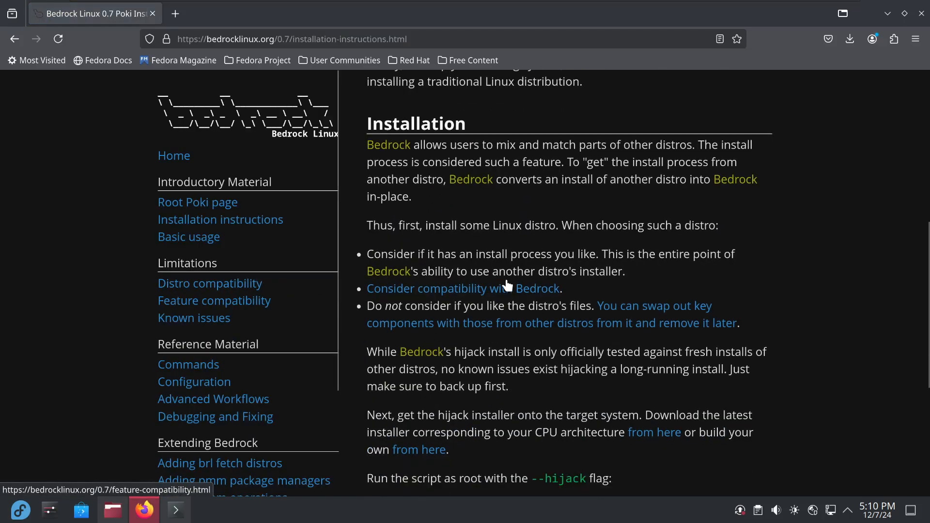
scroll(down, 3)
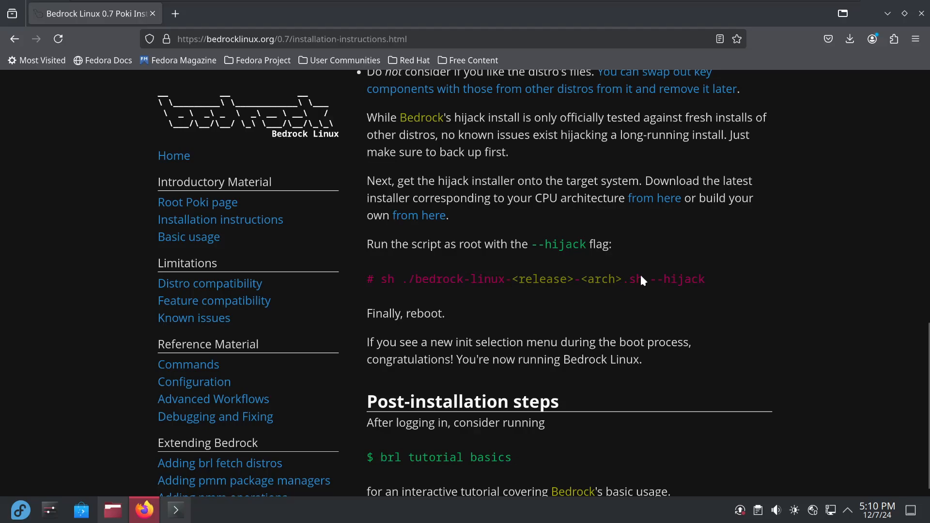
mouse_move(654, 197)
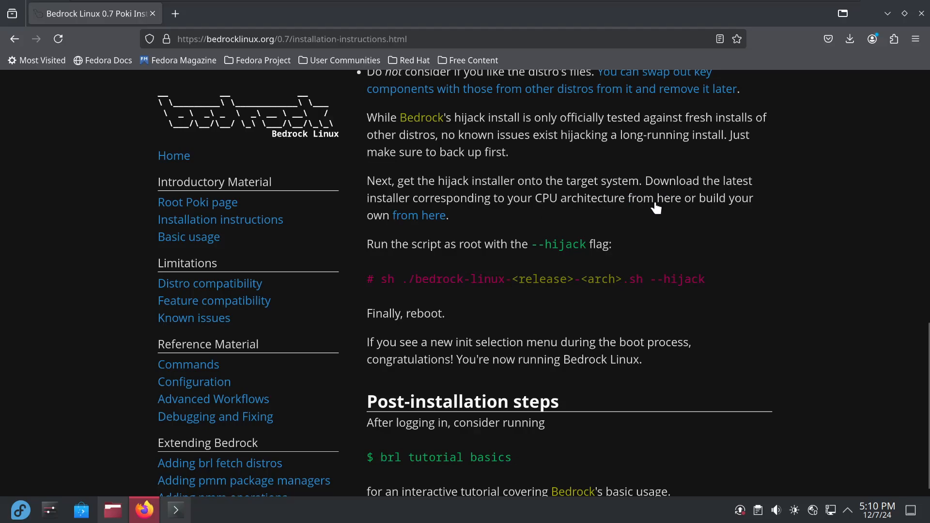
- Download the 0.7.30 x86_64 installer script via Save Link As from the releases list
click(668, 198)
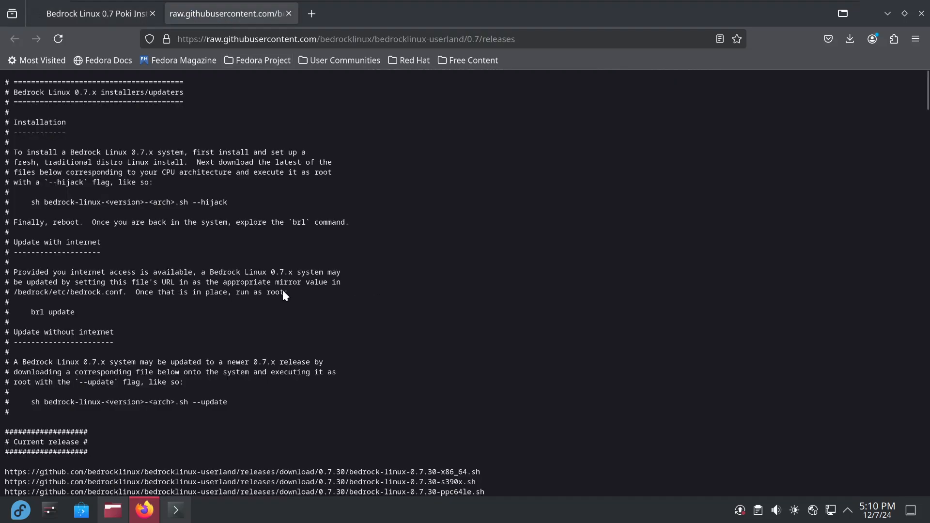
scroll(down, 3)
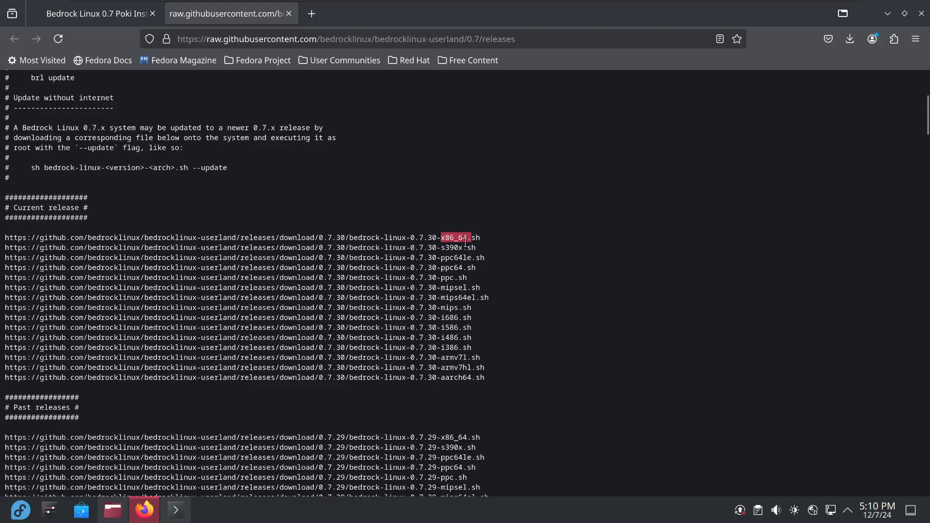
triple_click(238, 238)
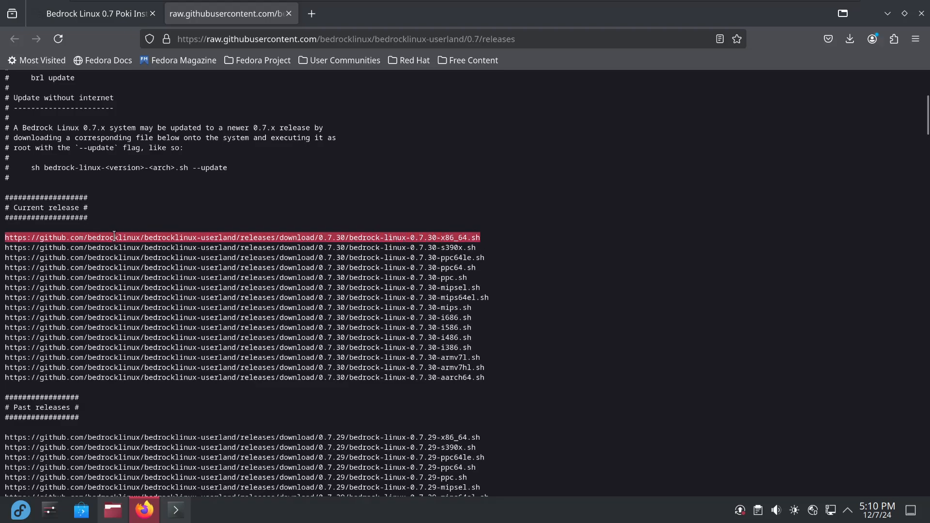
mouse_move(442, 363)
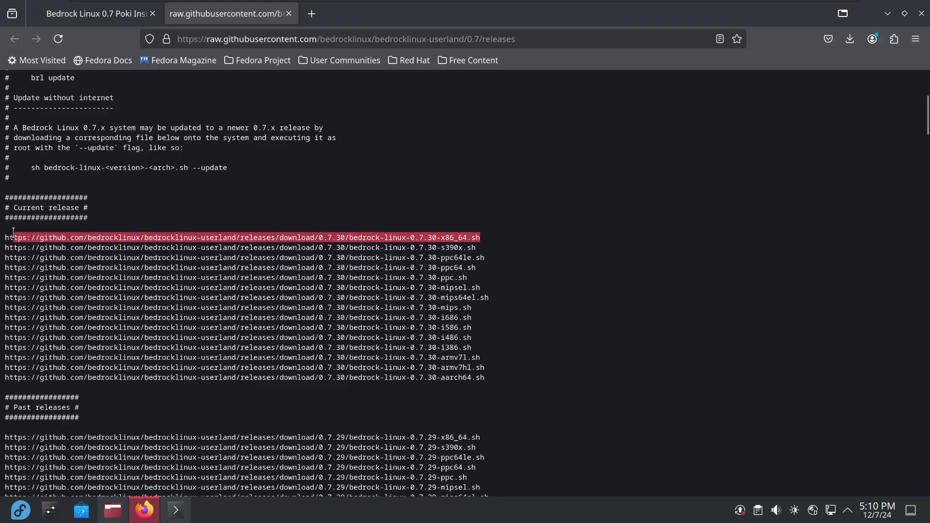
right_click(12, 237)
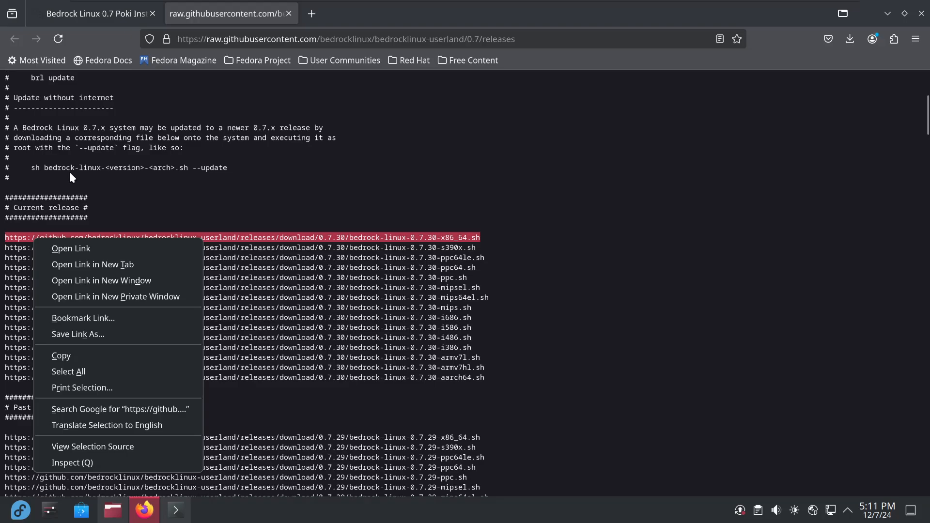
click(71, 248)
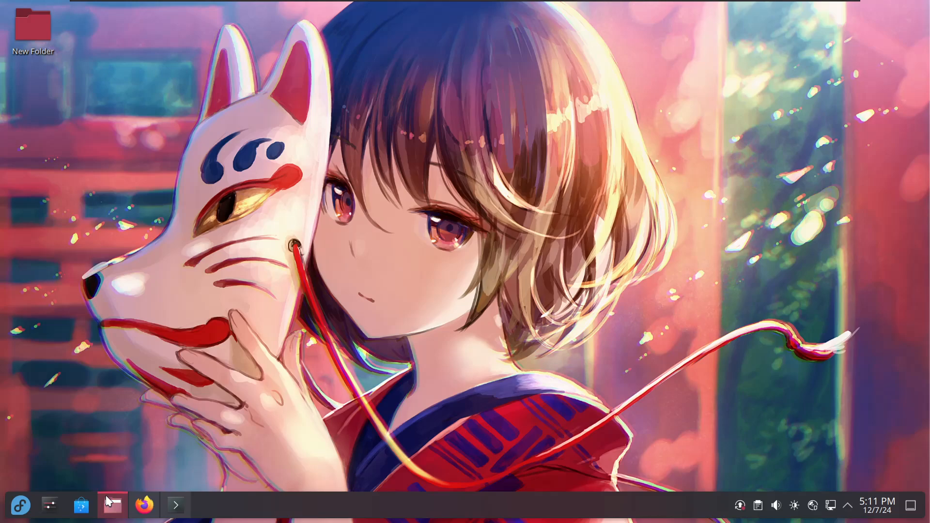
- Confirm the script landed in the Downloads folder, then put Dolphin away
click(111, 505)
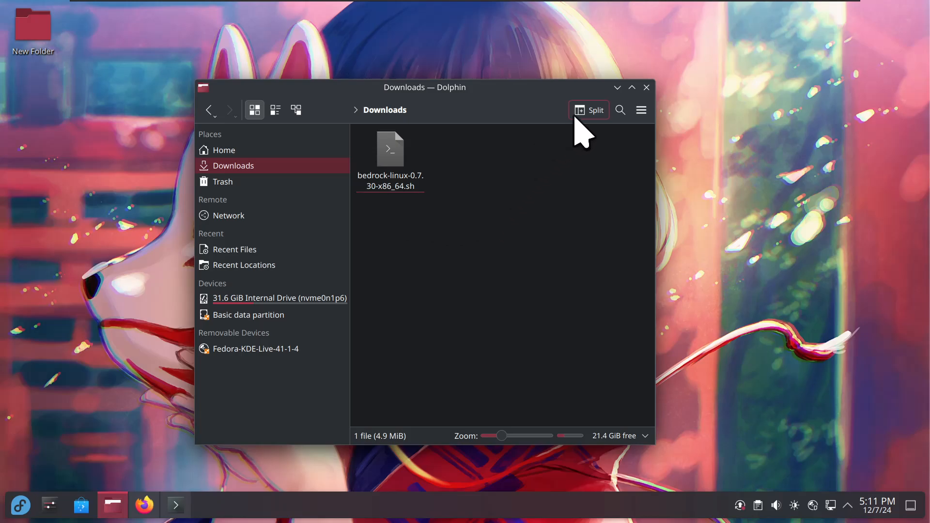
click(646, 87)
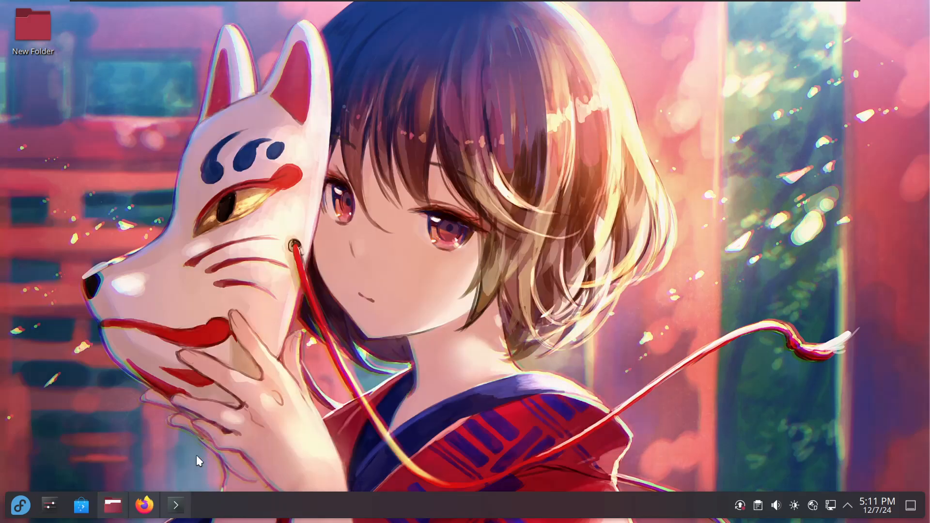
- In a terminal, change into ./Downloads/ and list it to see bedrock-linux-0.7.30-x86_64.sh
click(176, 505)
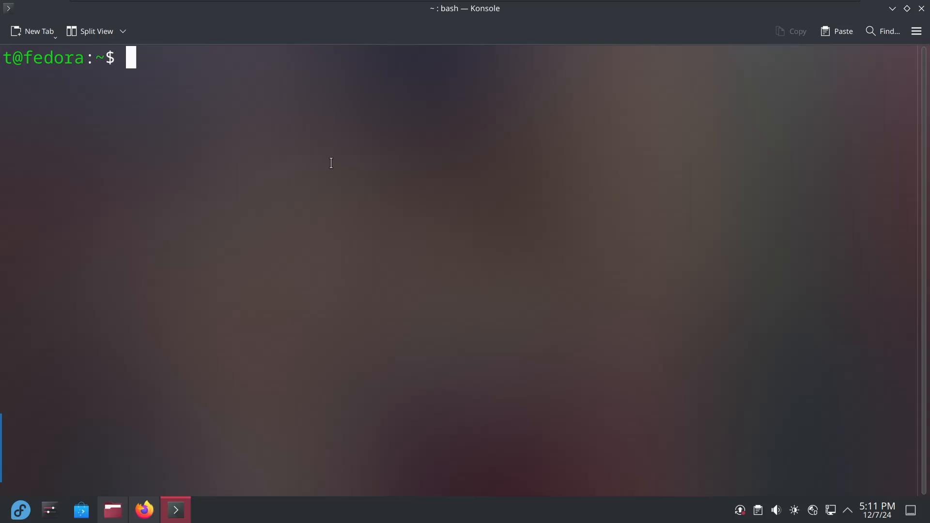
text(cd)
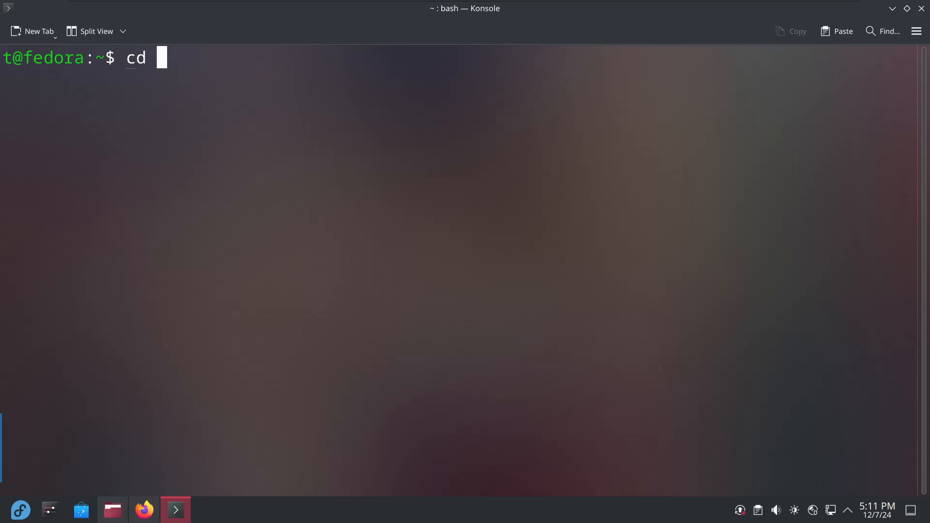
text(./Downloads/)
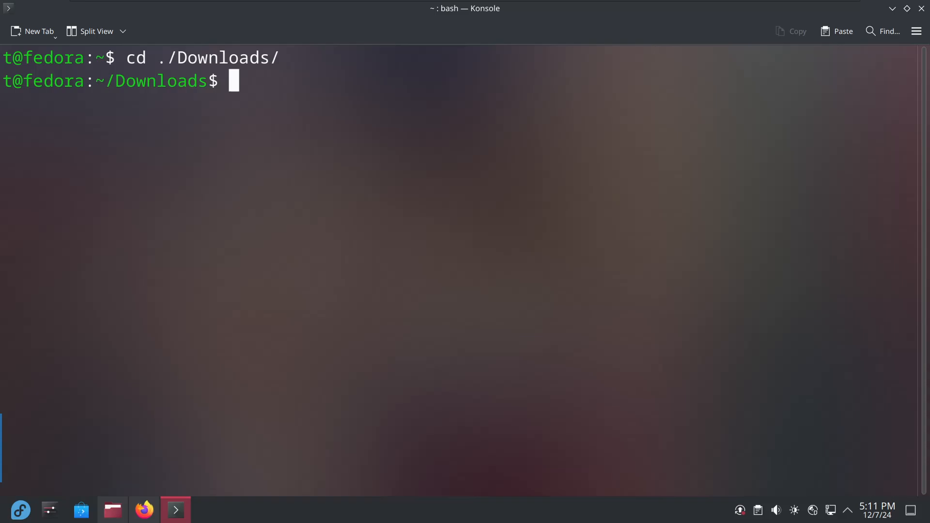
text(ls)
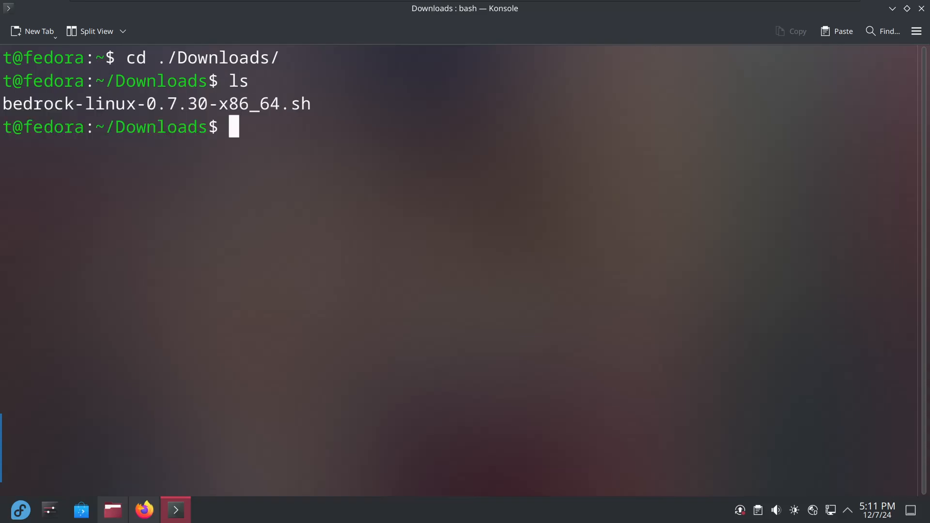
mouse_move(267, 167)
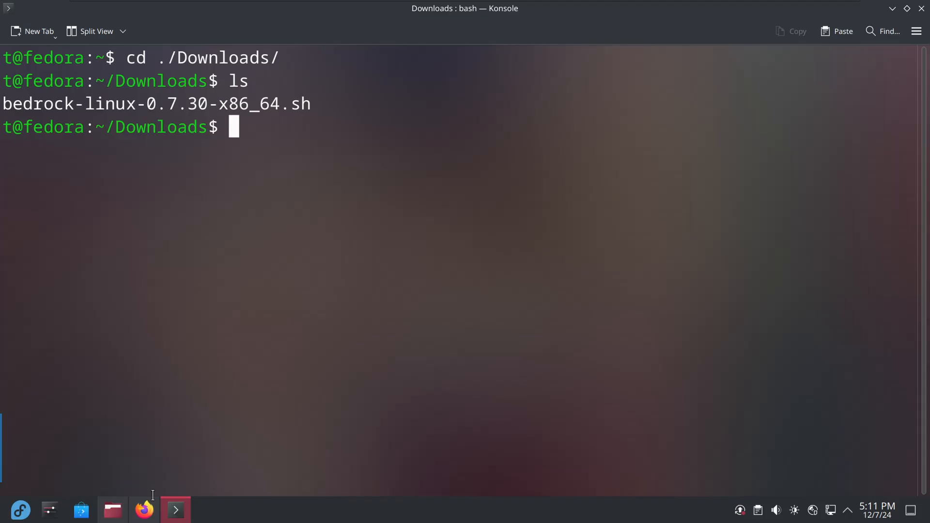
- Check the --hijack flag in the install command in Firefox, then return to the terminal
click(144, 509)
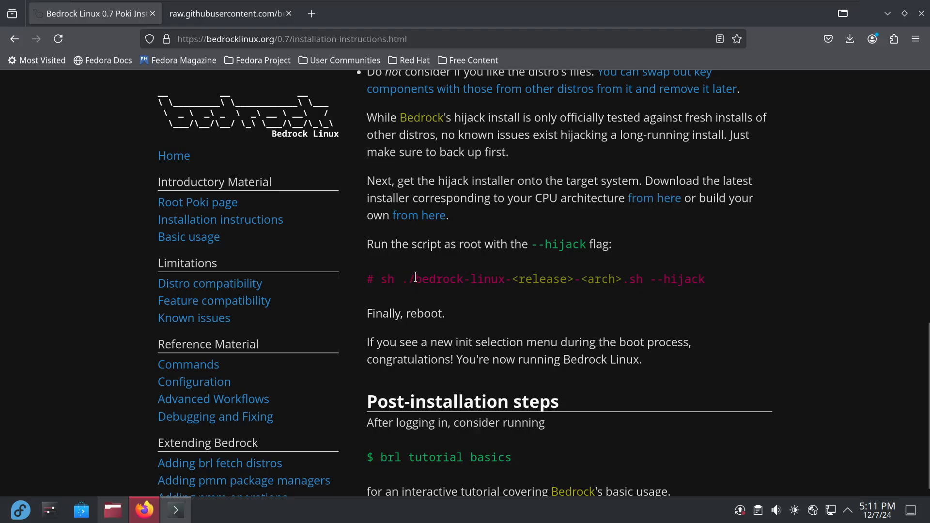
drag(416, 279, 615, 279)
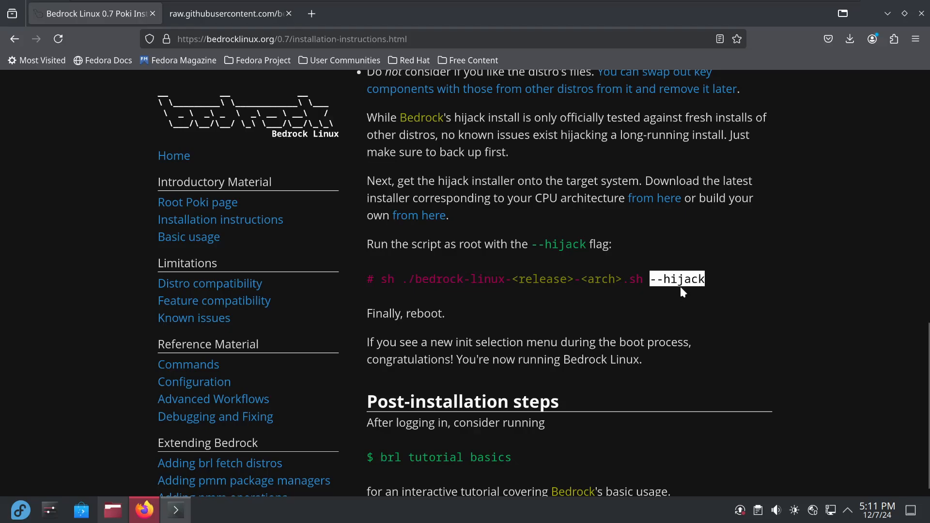
mouse_move(811, 193)
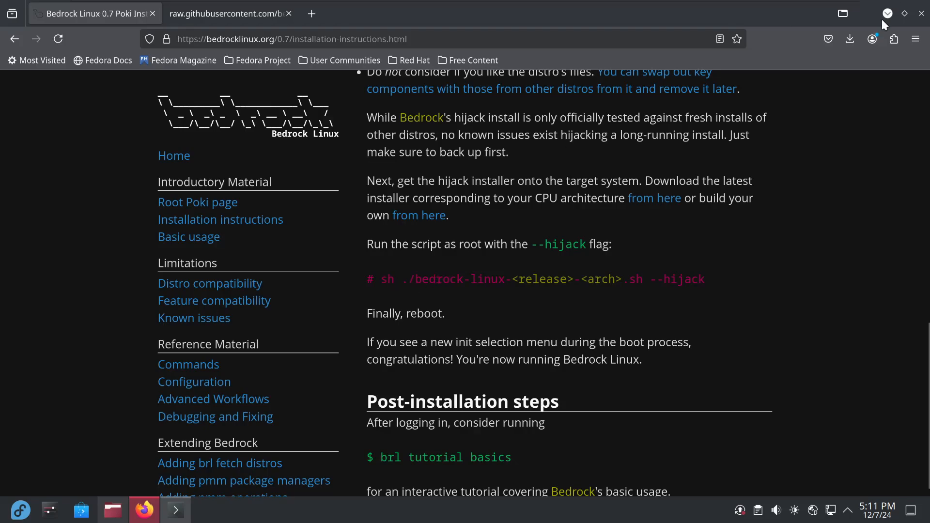
click(174, 509)
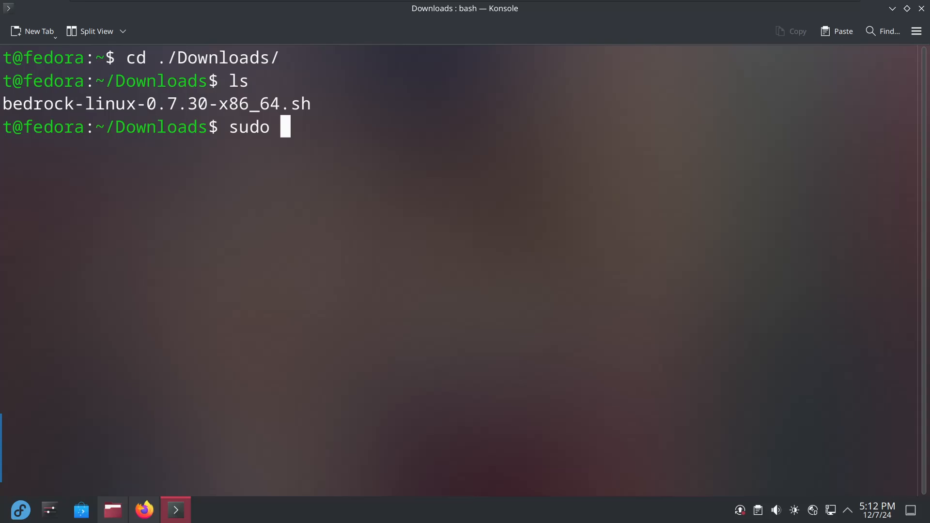
- Write 'sudo sh ./bedrock-linux-0.7.30-x86_64.sh --hijack' at the Downloads prompt
text(sh)
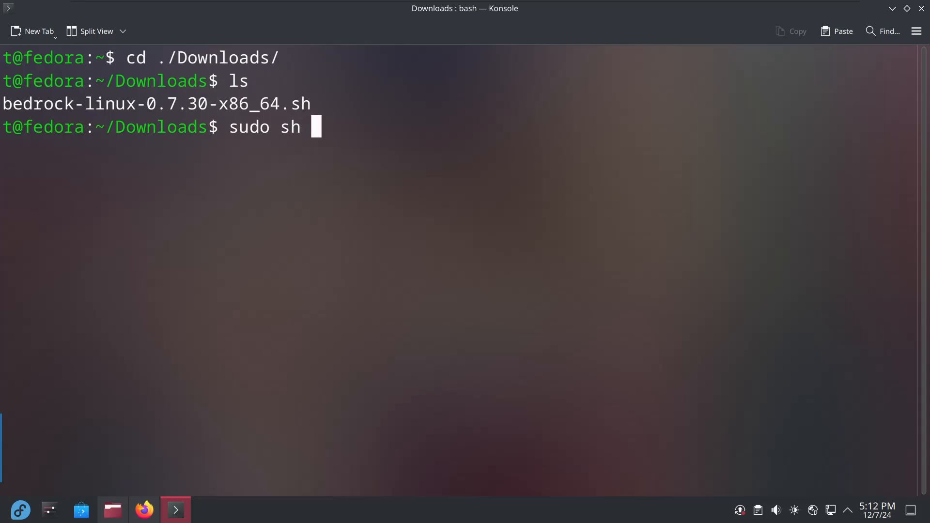
text(./)
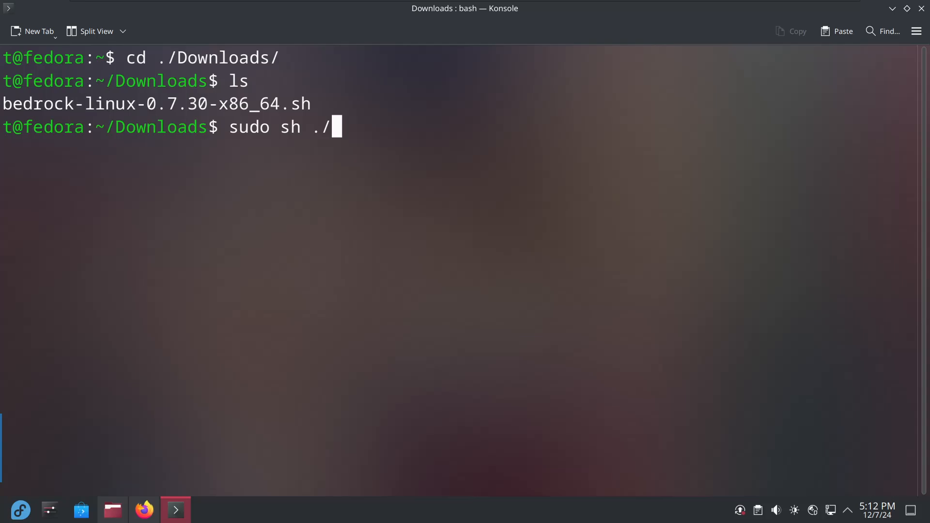
text(b)
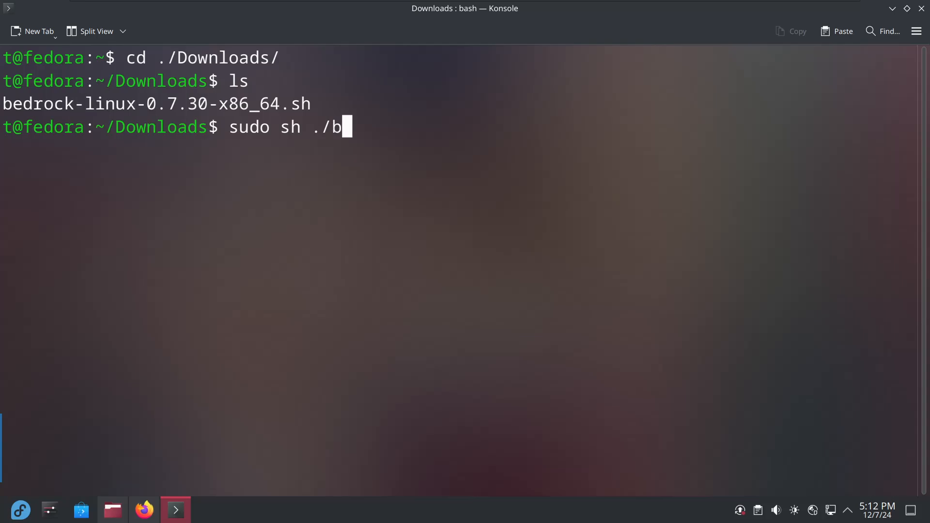
key(Tab)
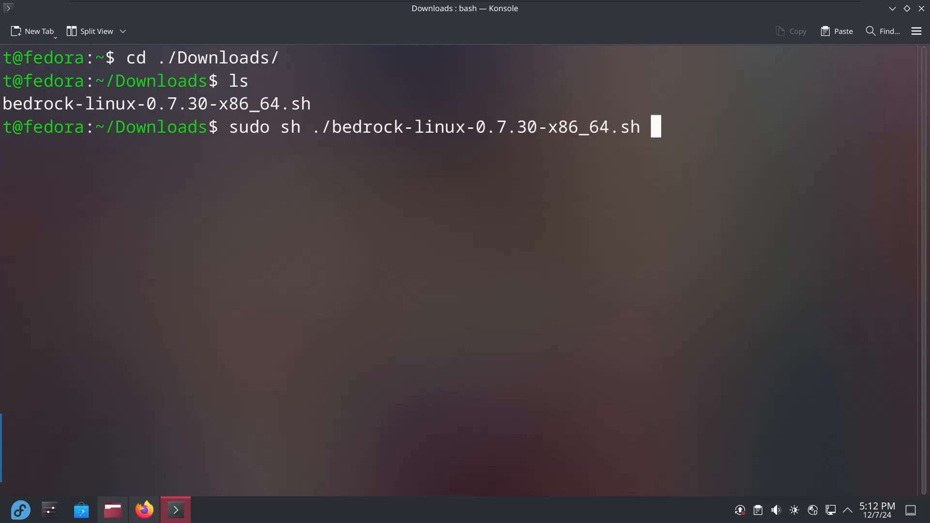
text(--hijack)
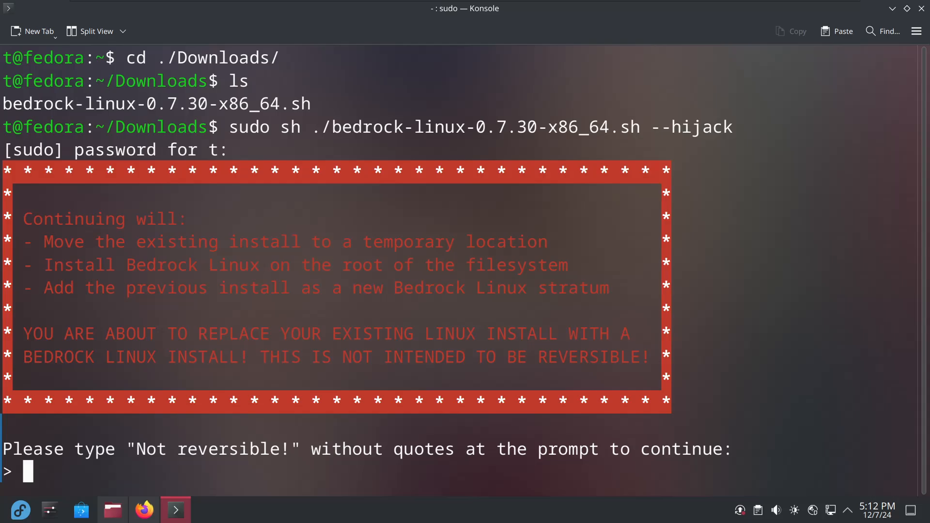
- Answer the installer's confirmation with 'Not reversible' (missing '!'), which gets rejected
double_click(151, 449)
text(Not)
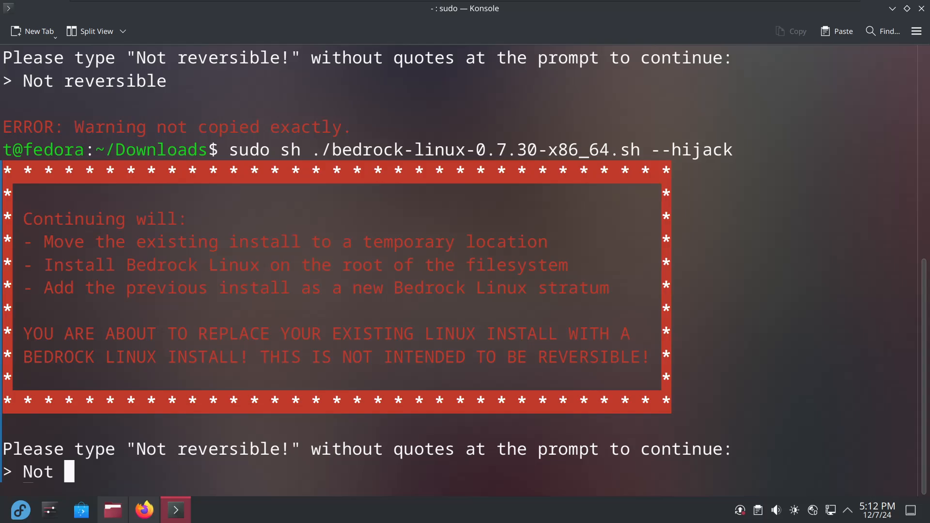
text(reva)
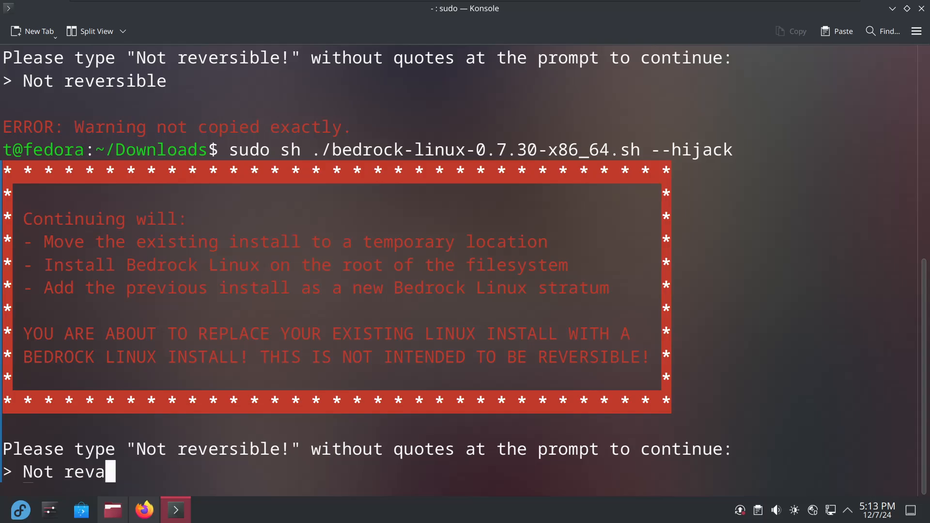
text(rsible)
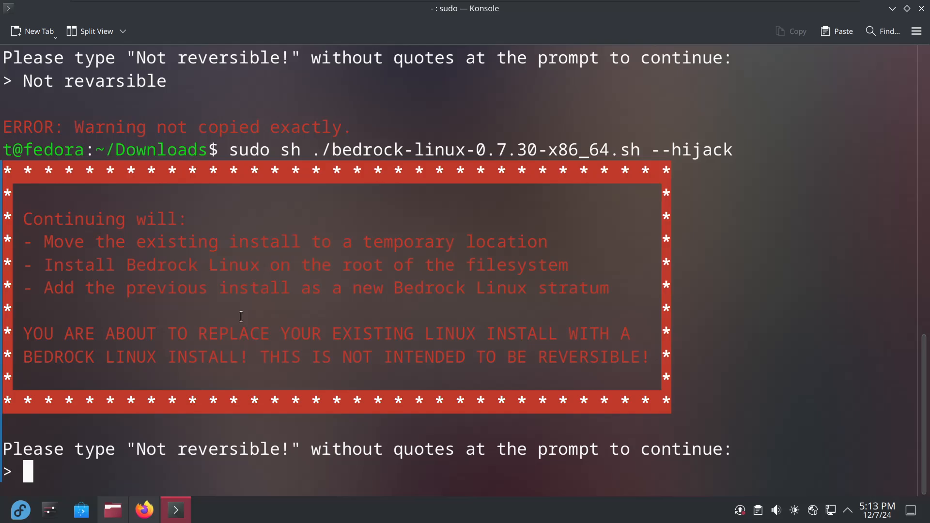
key(escape)
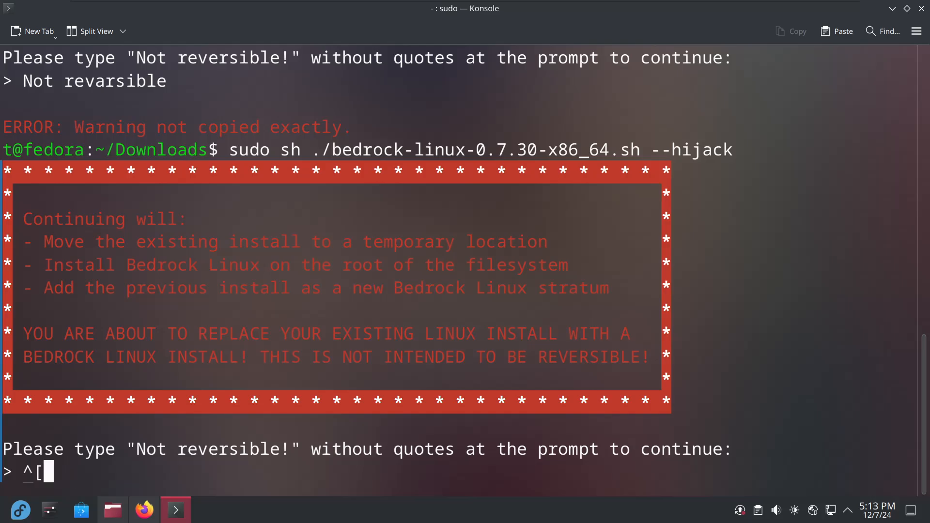
text(Not)
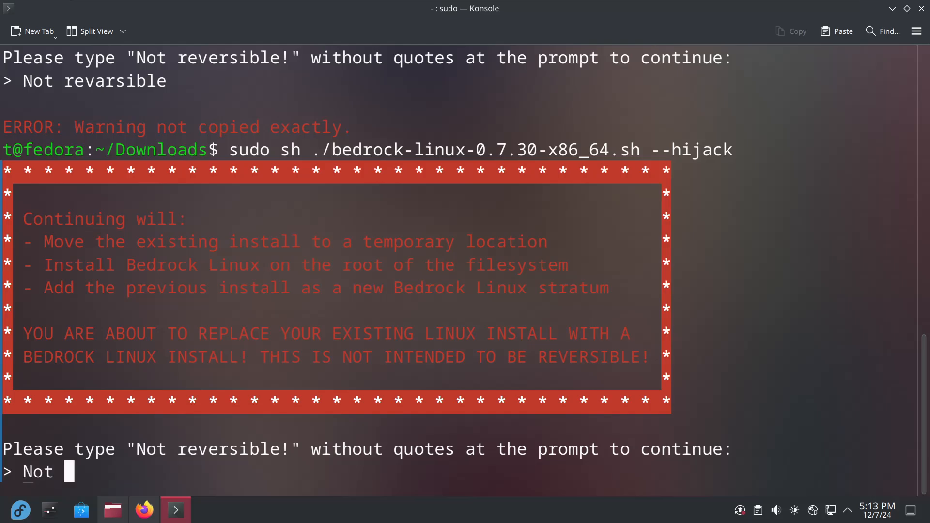
text(rev)
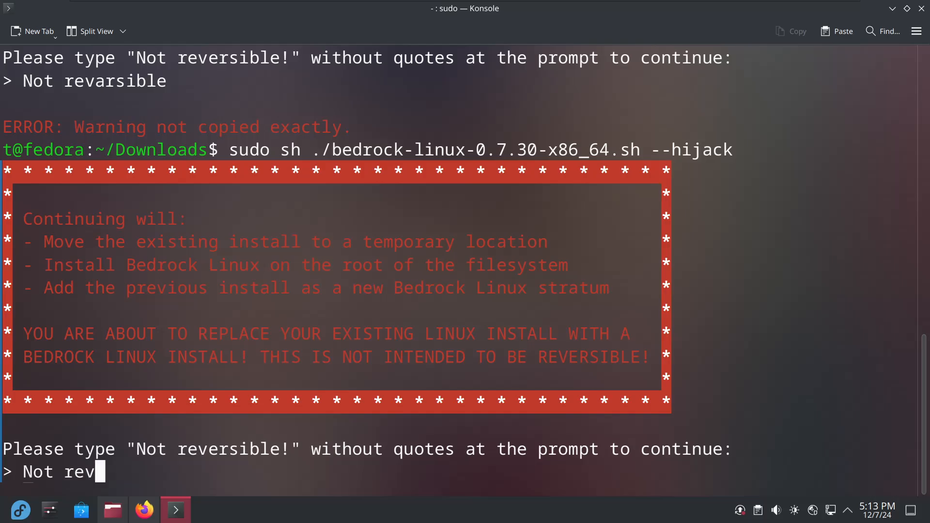
text(er)
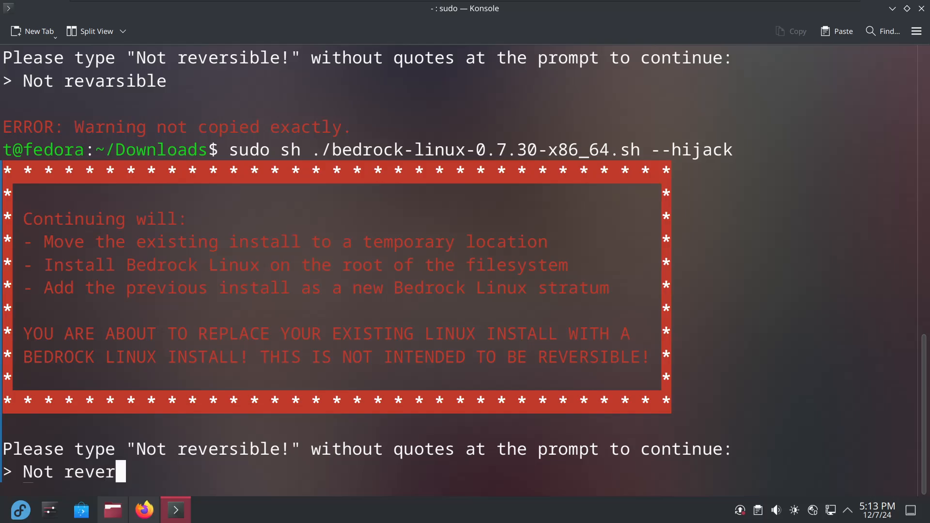
text(sible)
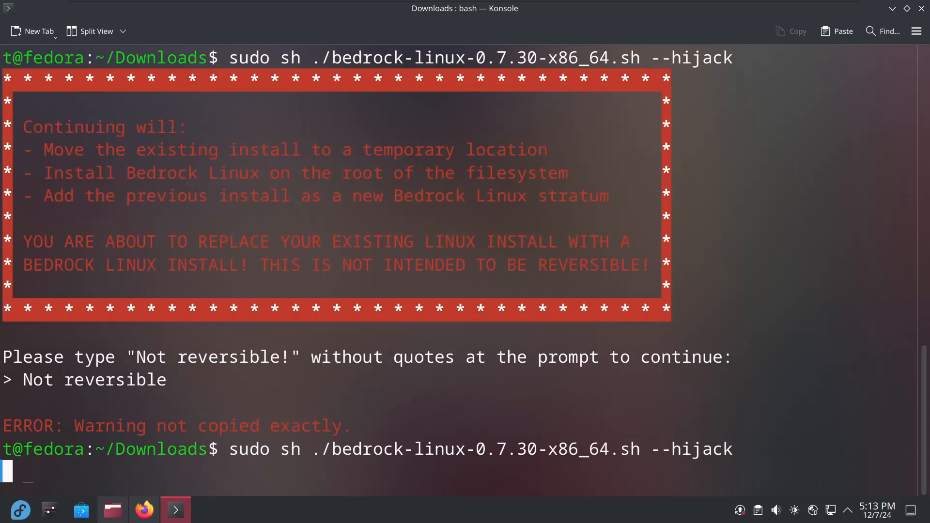
- Rerun the installer and confirm with the exact phrase 'Not reversible!'
key(Return)
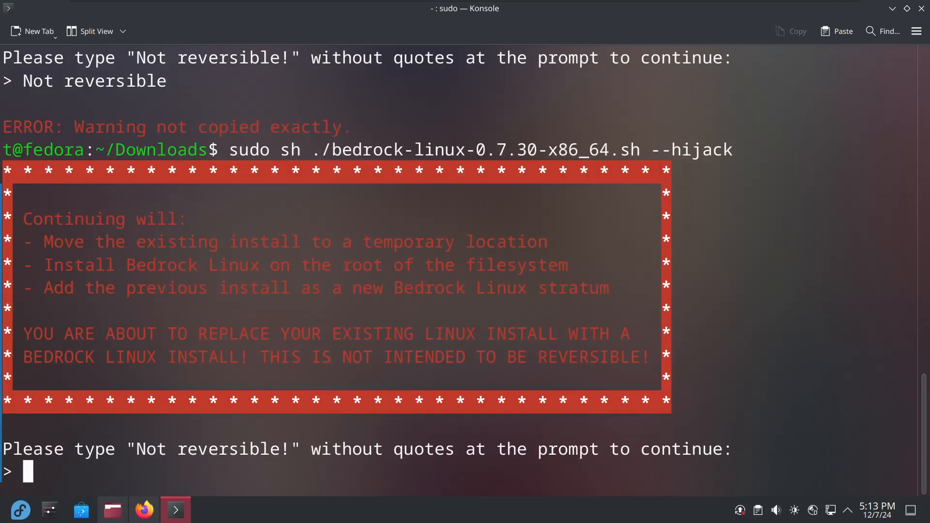
double_click(115, 80)
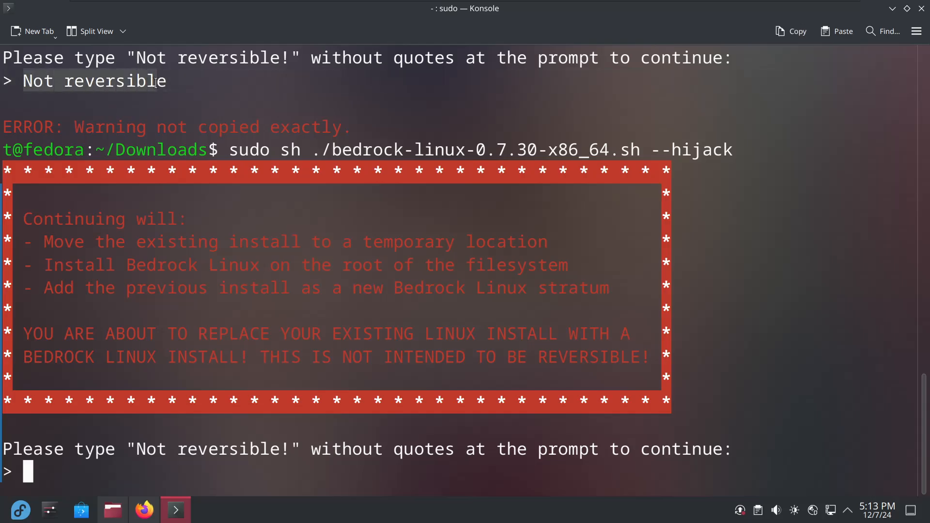
text(Not reversible)
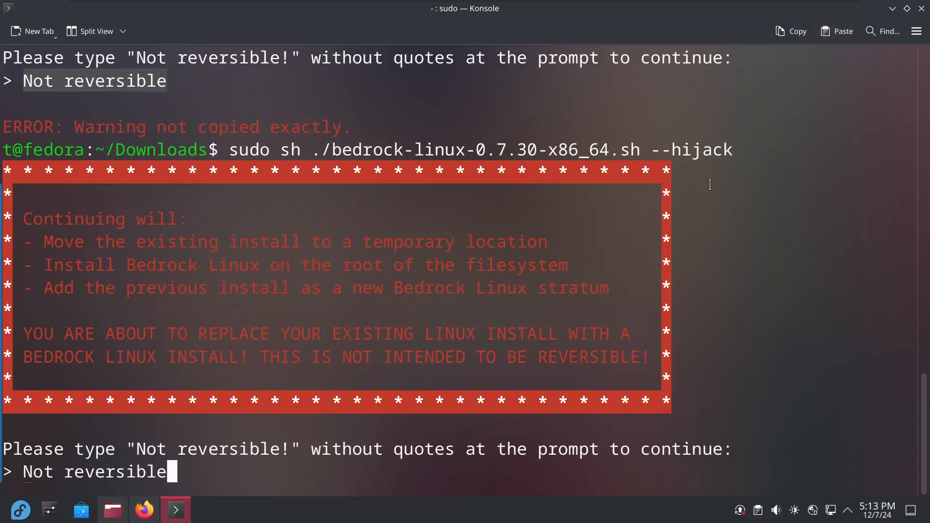
text(!)
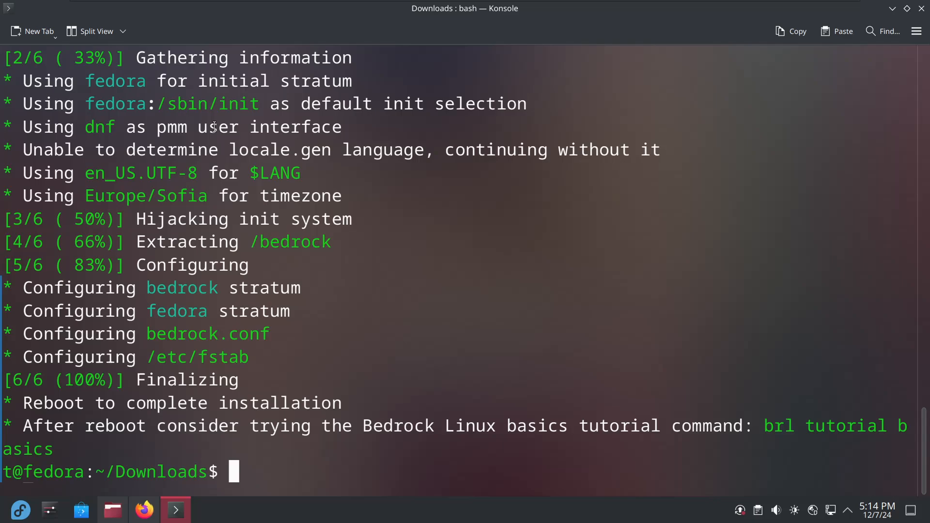
mouse_move(397, 300)
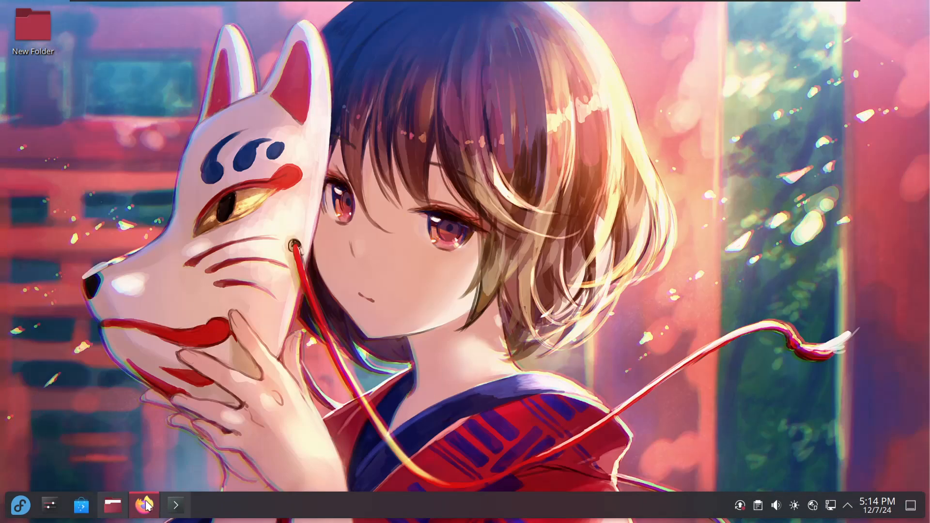
- Restart the computer from the launcher's power options with Restart Now
click(19, 505)
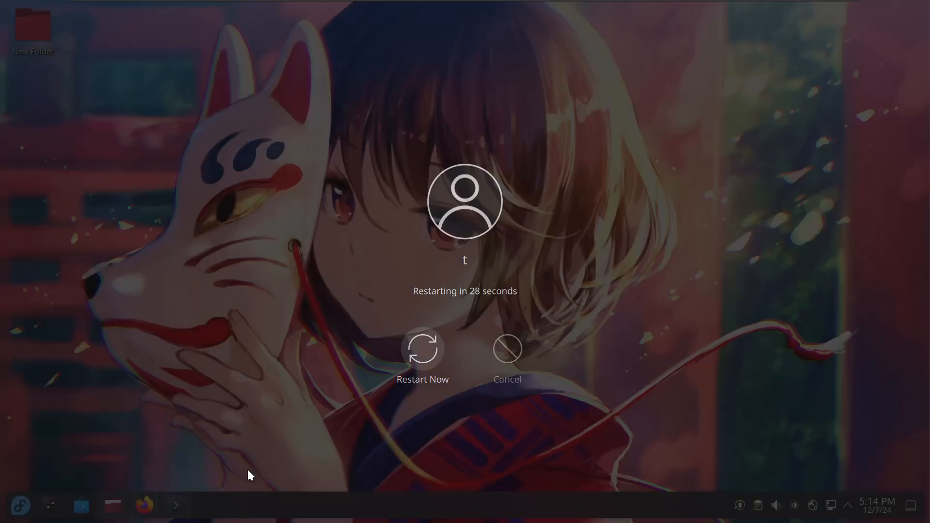
click(507, 348)
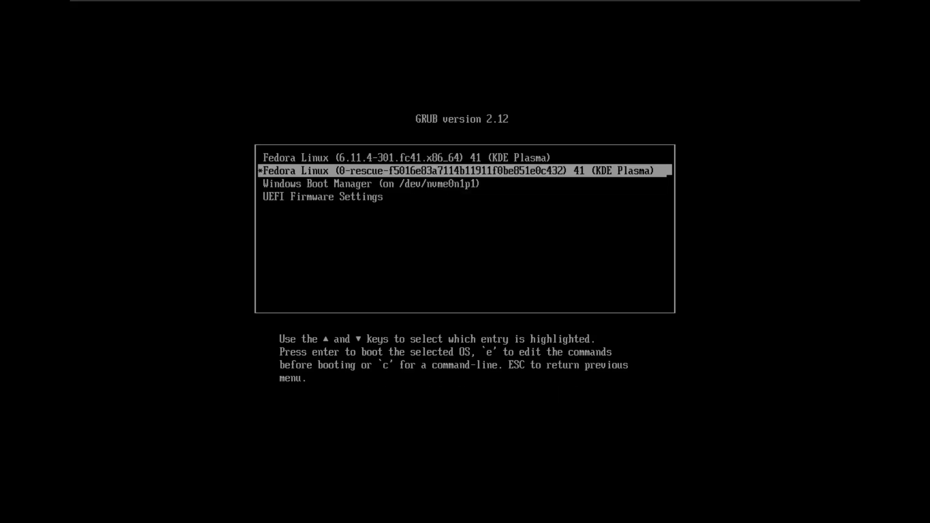
- Boot the Fedora Linux entry from the GRUB menu
key(Up)
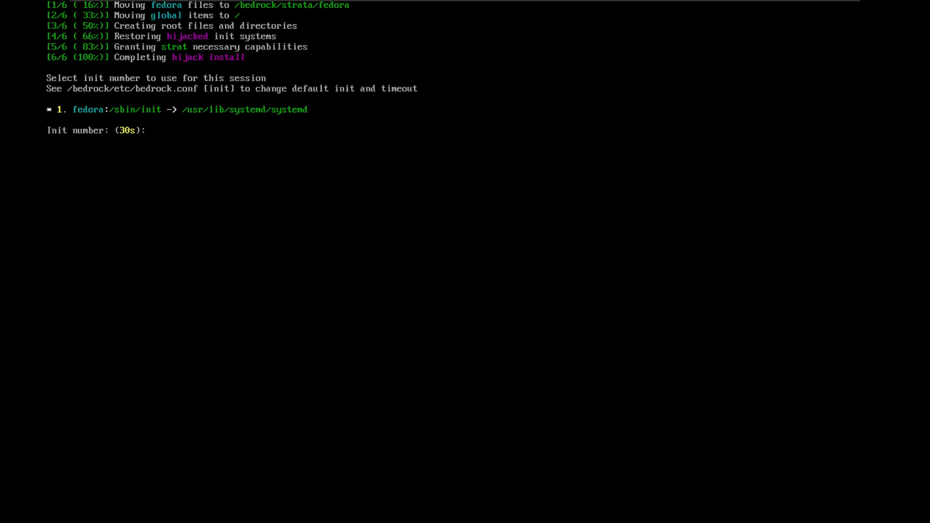
- Choose init 1, fedora's systemd, at the Bedrock init prompt
text(1)
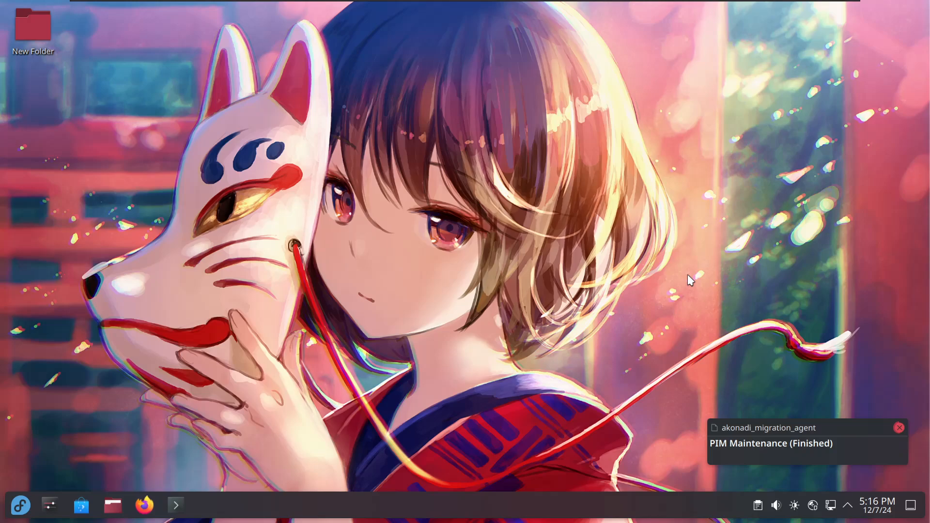
- Dismiss the PIM Maintenance notification on the KDE Plasma desktop after reboot
click(899, 427)
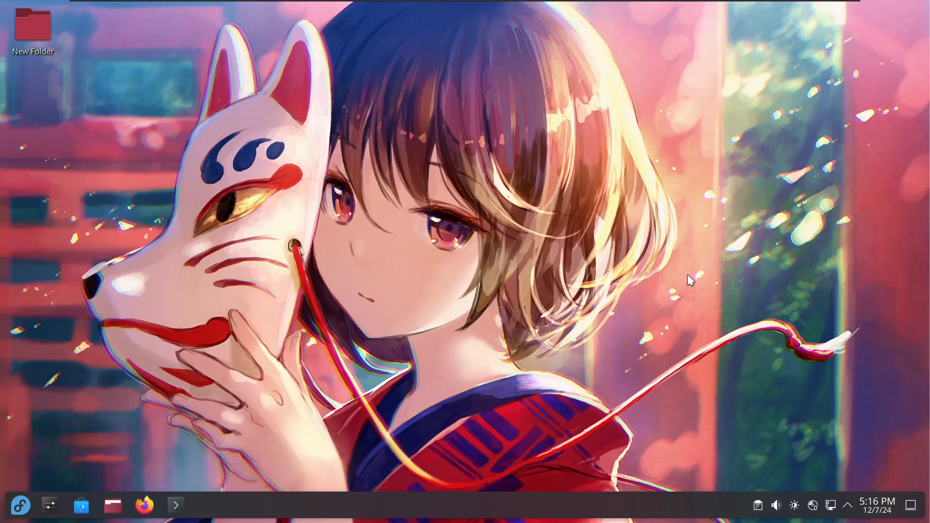
mouse_move(508, 329)
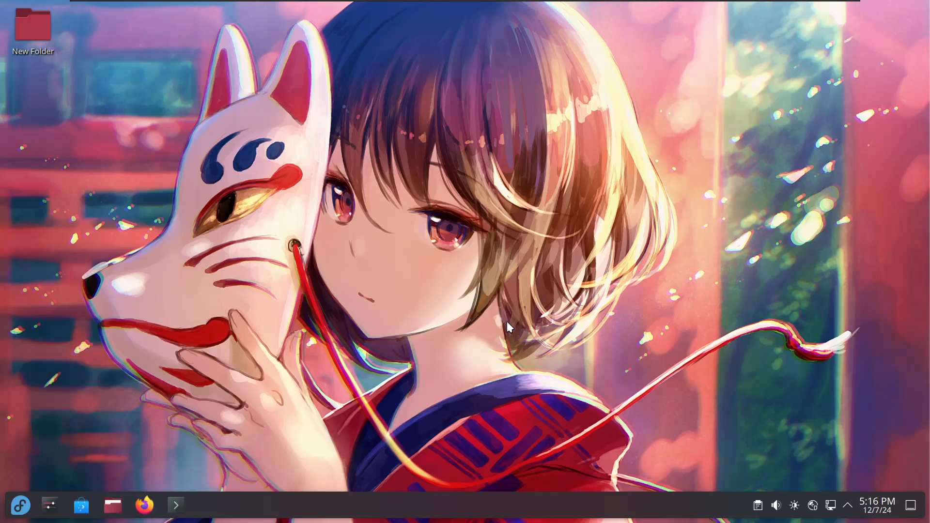
mouse_move(477, 299)
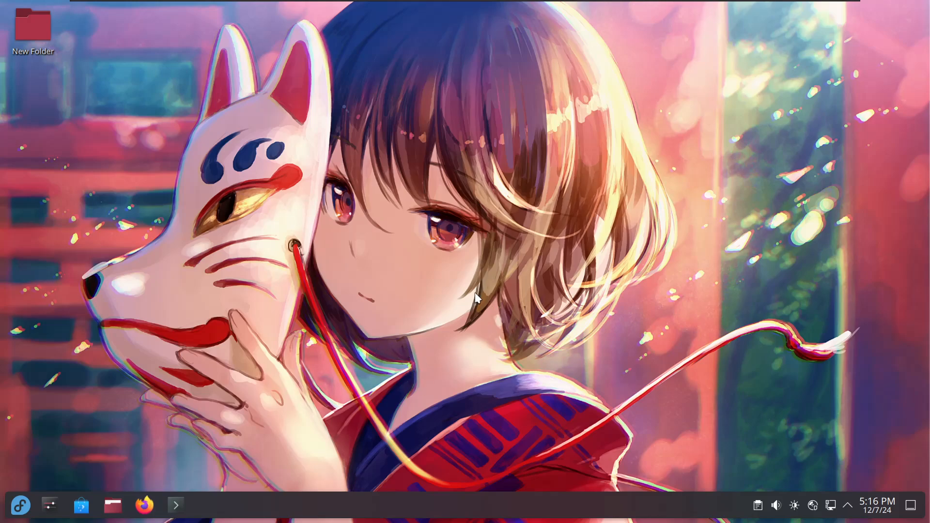
mouse_move(561, 263)
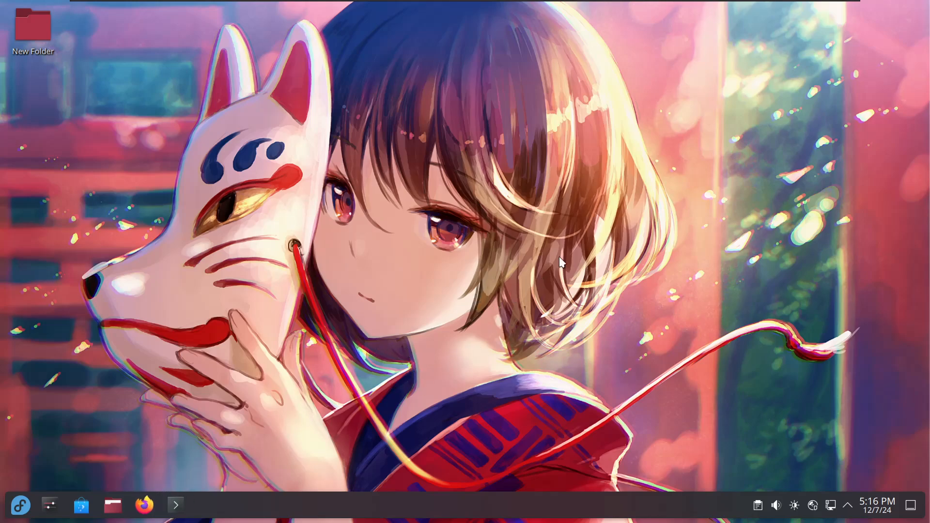
mouse_move(564, 256)
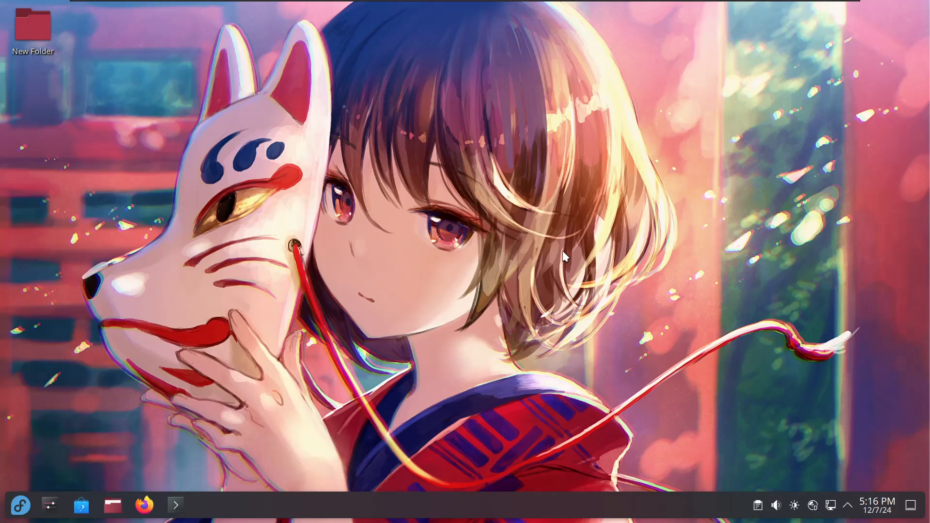